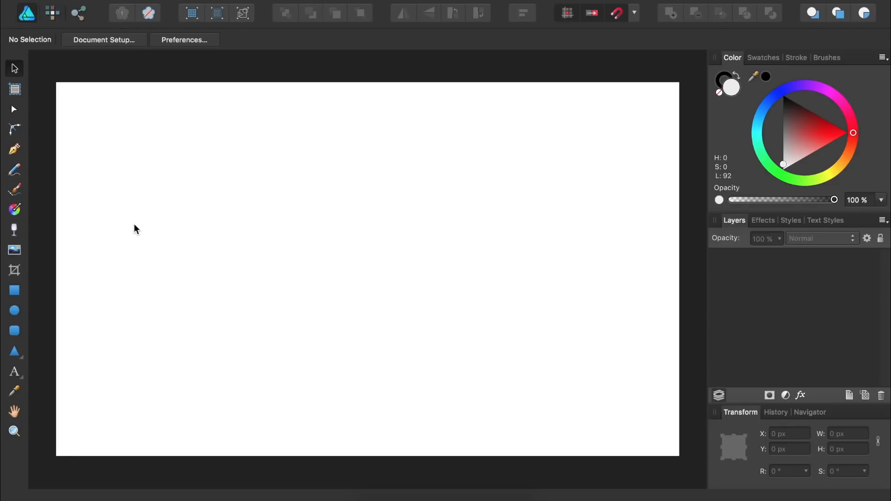
pyautogui.moveTo(94, 278)
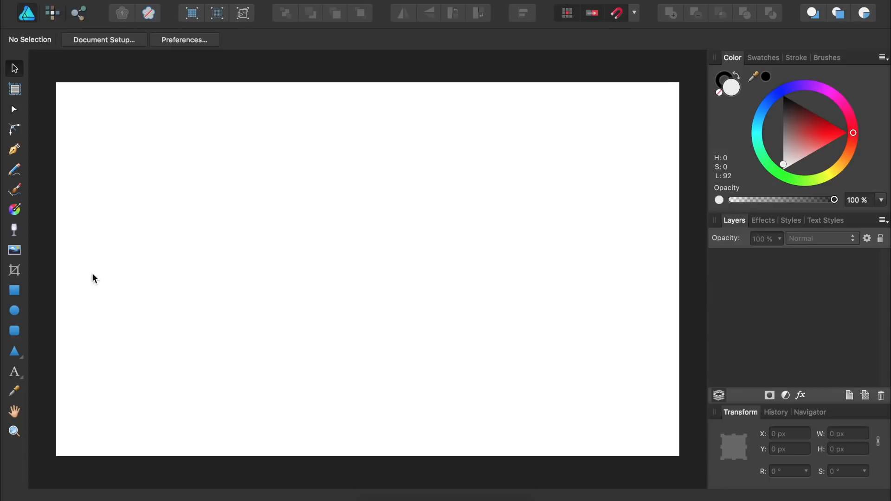
# Step: Switch to the Ellipse Tool to draw the light grey circle
pyautogui.click(14, 311)
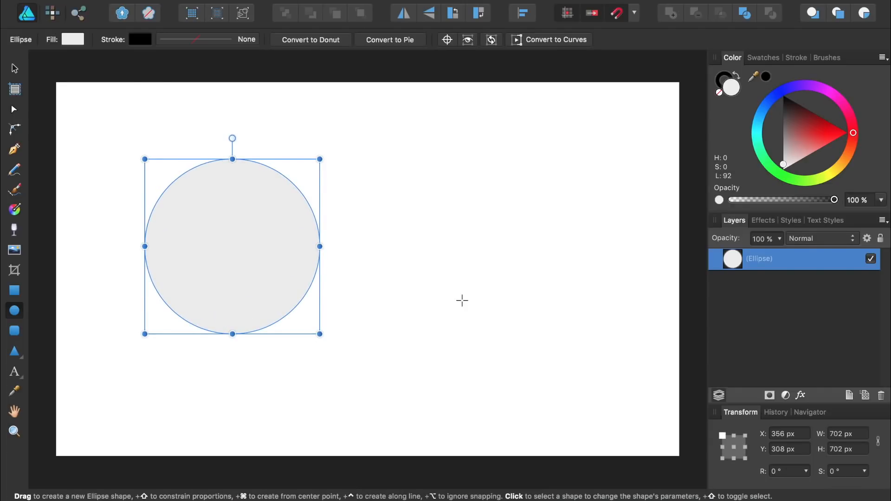
pyautogui.moveTo(811, 137)
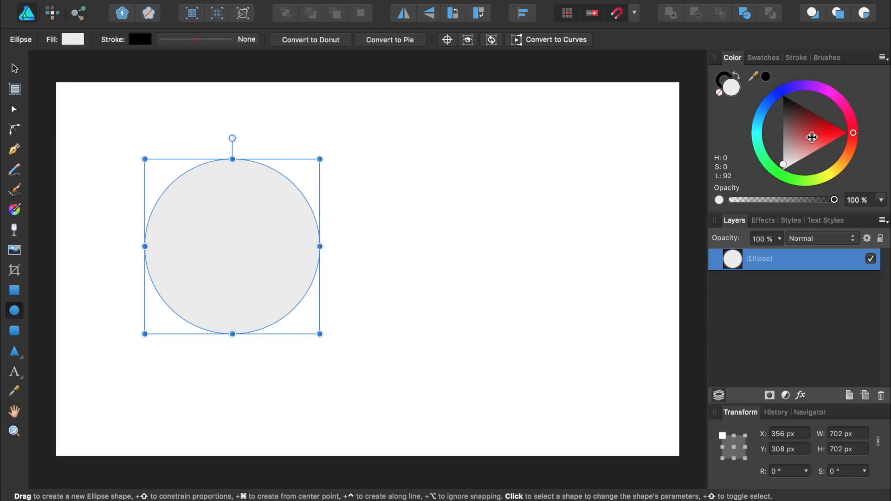
# Step: Colour the circle red and its duplicate blue, then shift the copy right
pyautogui.click(812, 136)
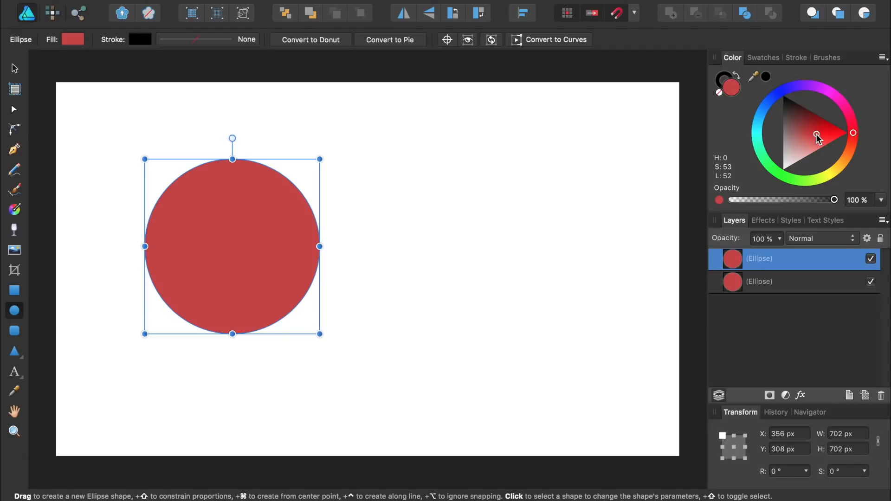
pyautogui.click(766, 106)
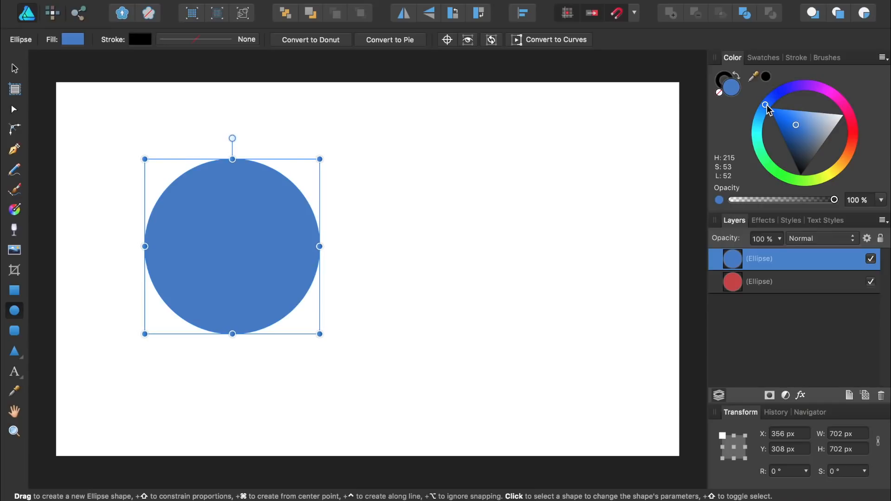
pyautogui.press('v')
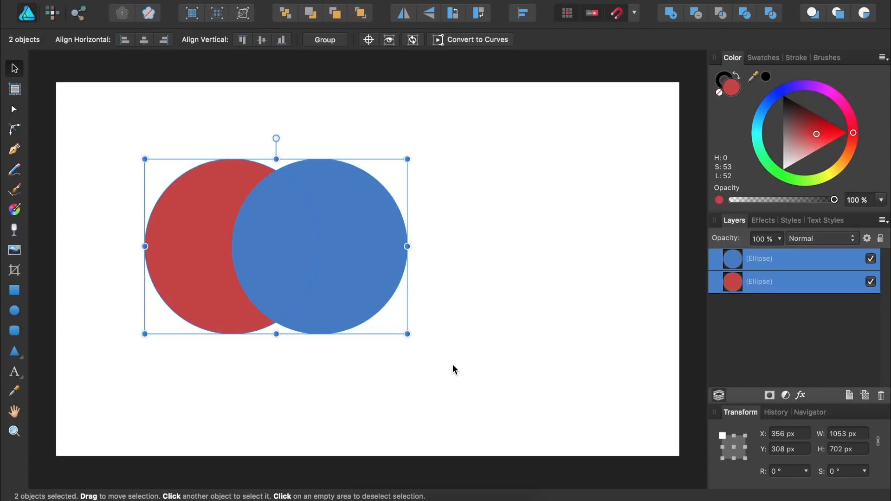
pyautogui.moveTo(507, 311)
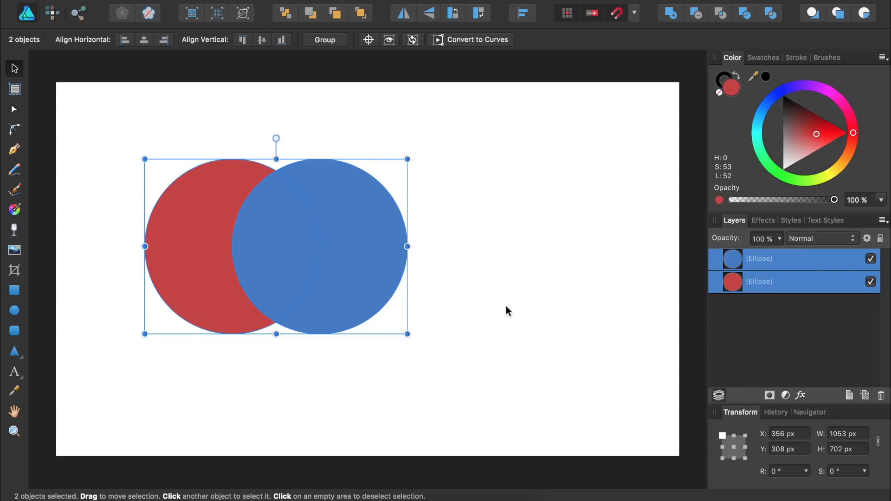
pyautogui.moveTo(711, 45)
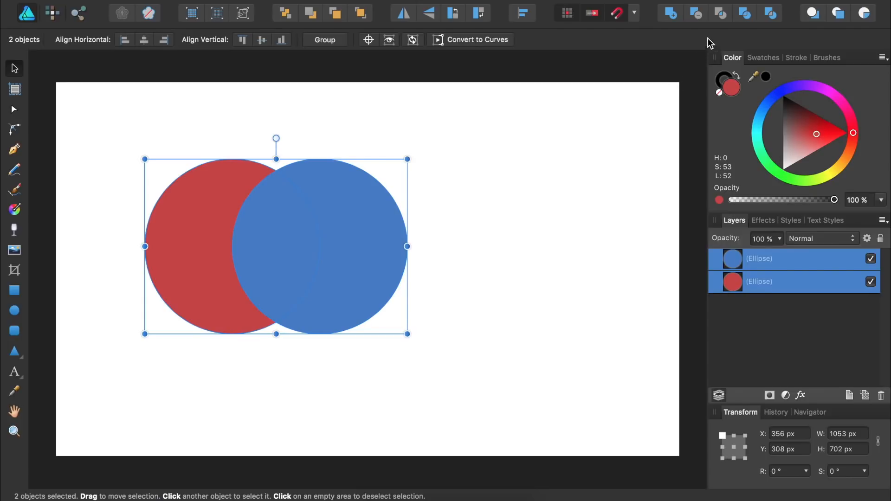
pyautogui.moveTo(721, 13)
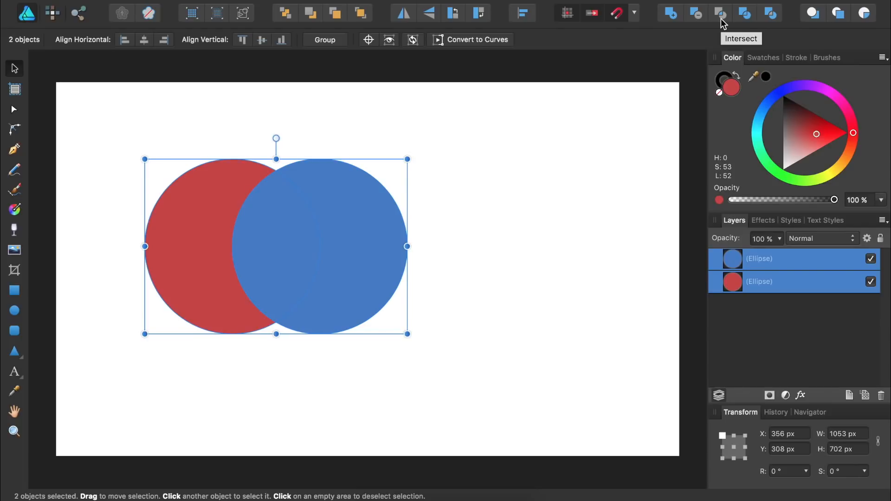
# Step: Intersect the two circles into a lens-shaped petal and drag it toward the page centre
pyautogui.click(721, 13)
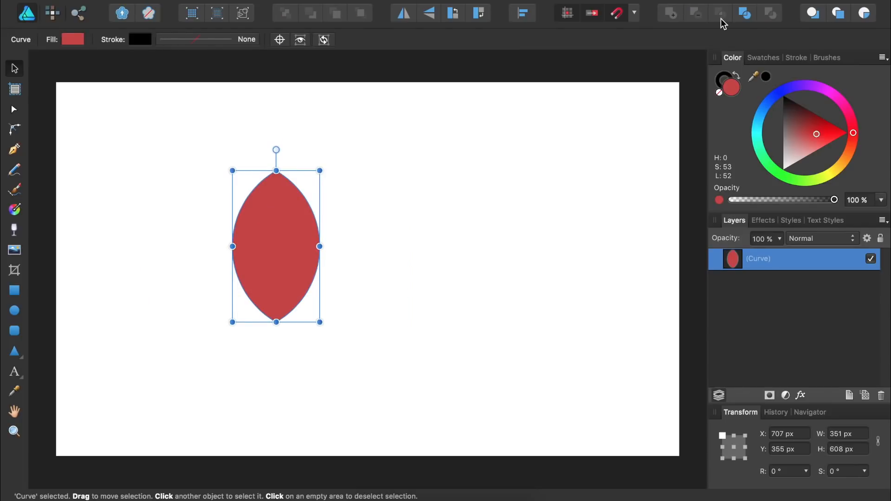
pyautogui.moveTo(651, 74)
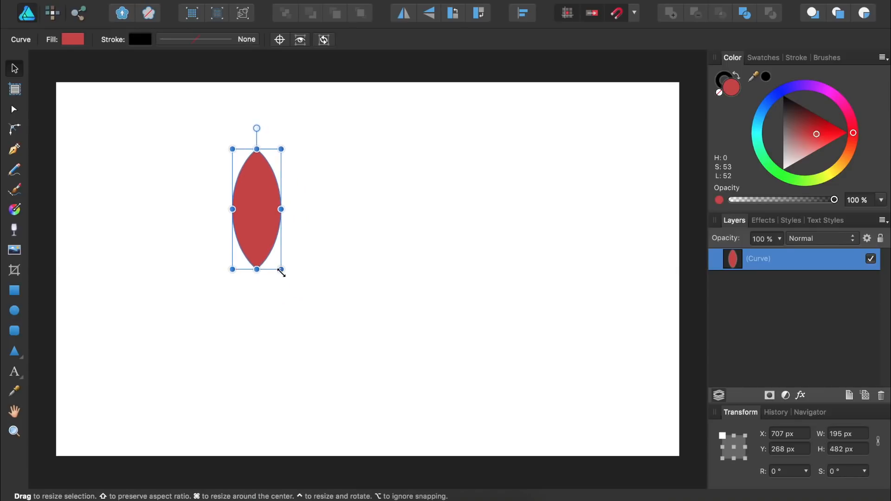
pyautogui.moveTo(256, 233)
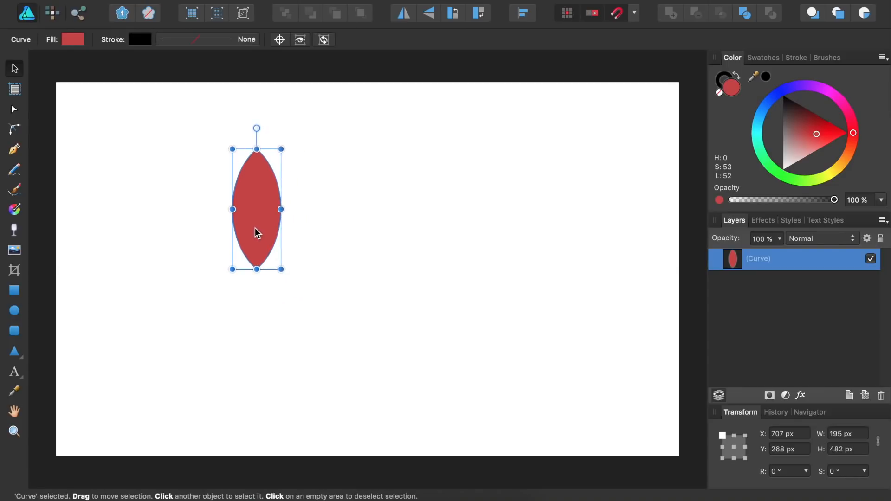
pyautogui.moveTo(256, 210); pyautogui.dragTo(359, 210)
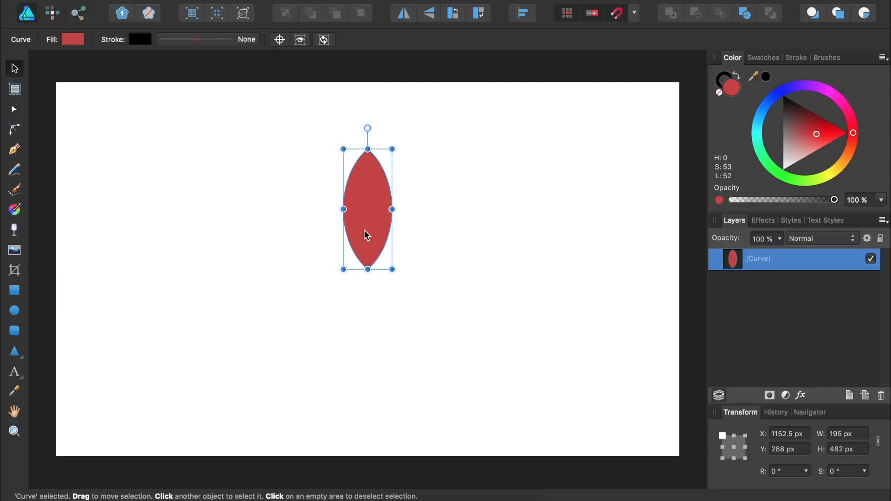
pyautogui.moveTo(356, 200)
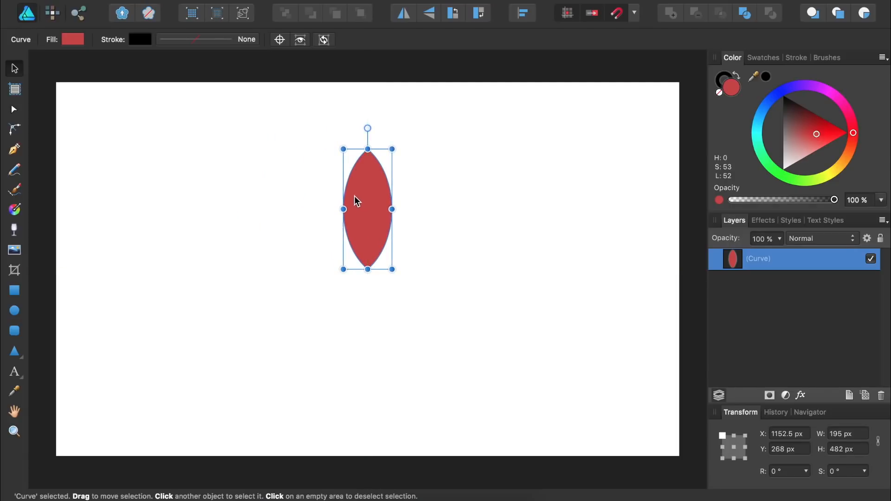
pyautogui.moveTo(457, 296)
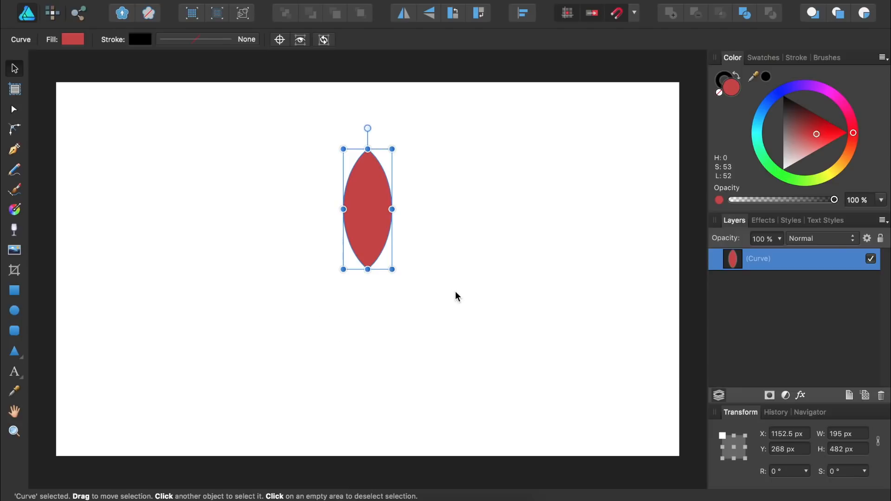
pyautogui.moveTo(379, 208)
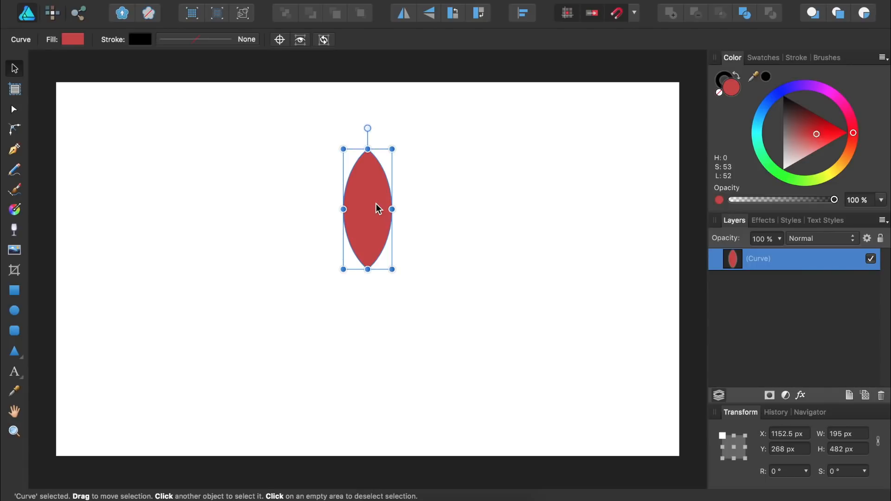
pyautogui.moveTo(311, 139)
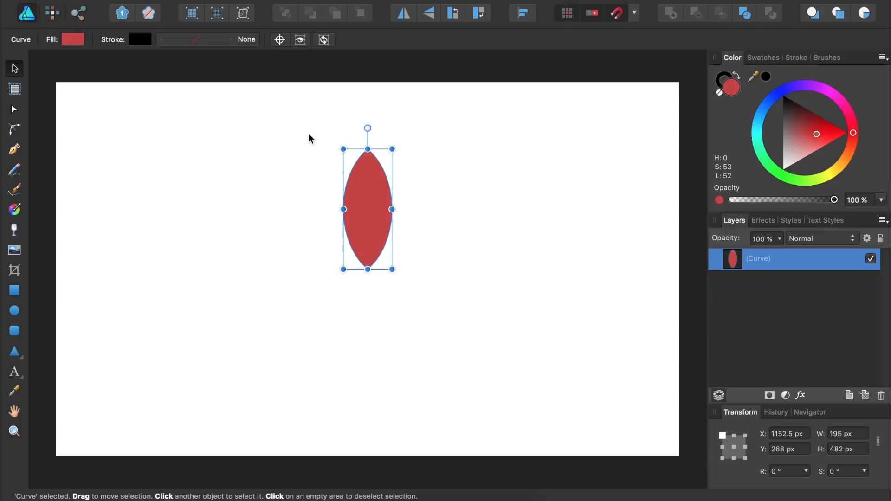
pyautogui.moveTo(279, 42)
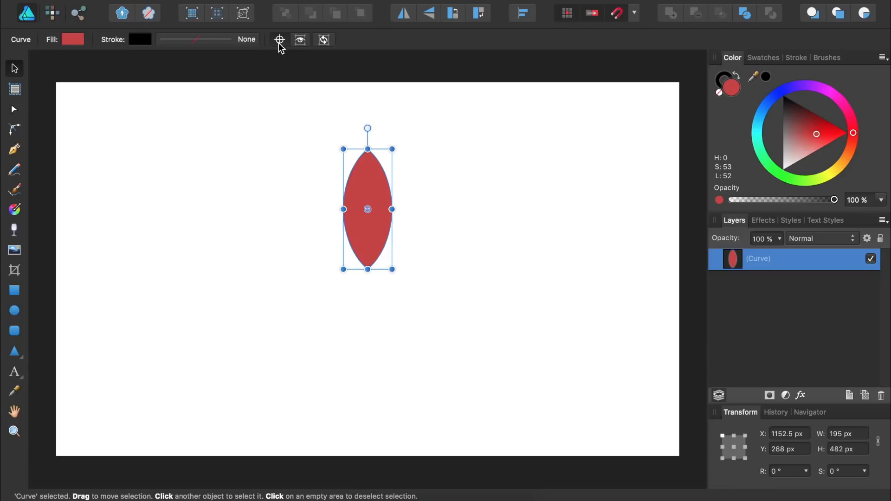
pyautogui.moveTo(318, 212)
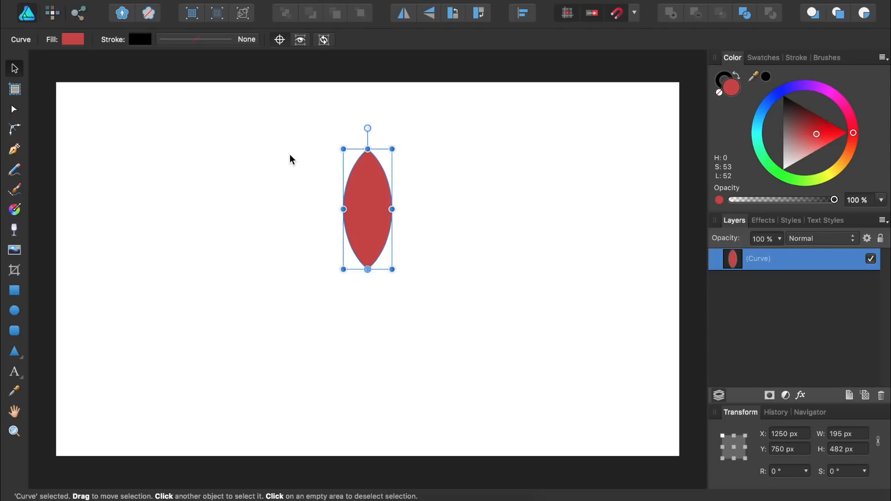
# Step: Duplicate the red petal shape
pyautogui.click(284, 13)
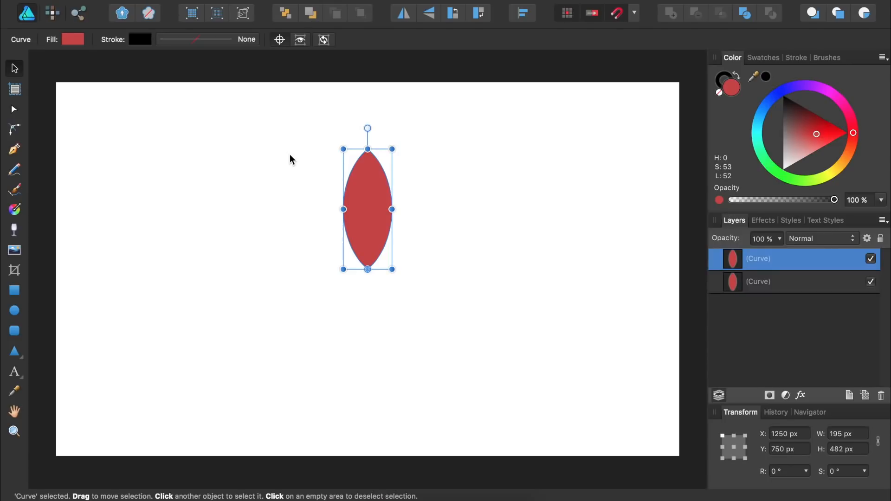
pyautogui.moveTo(697, 450)
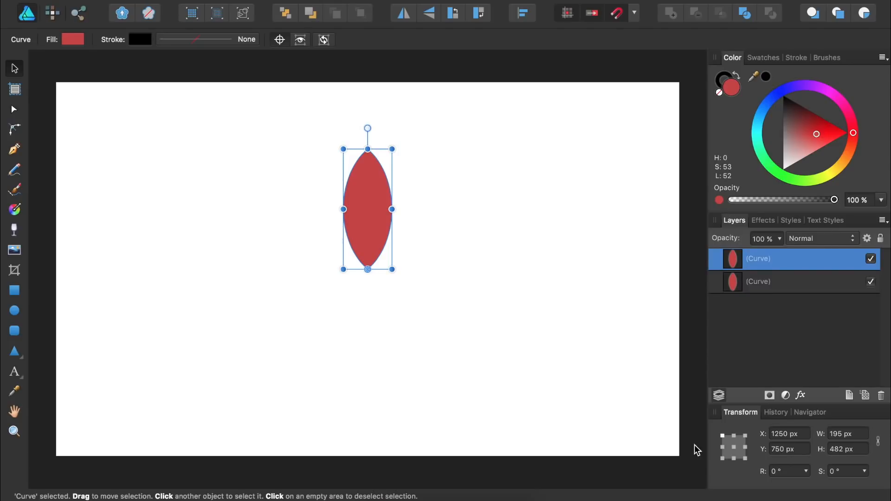
pyautogui.moveTo(772, 488)
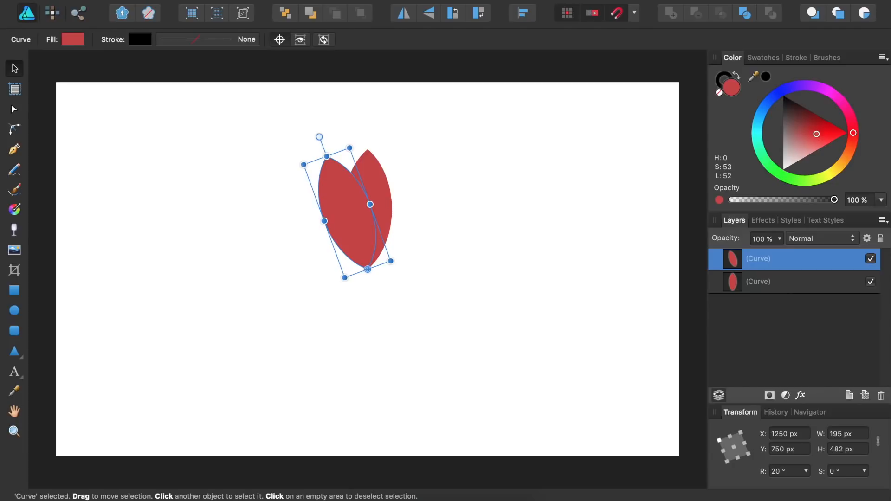
# Step: Repeat the rotated duplicate with Cmd+J to add more petals around the base
pyautogui.press('cmd+j')
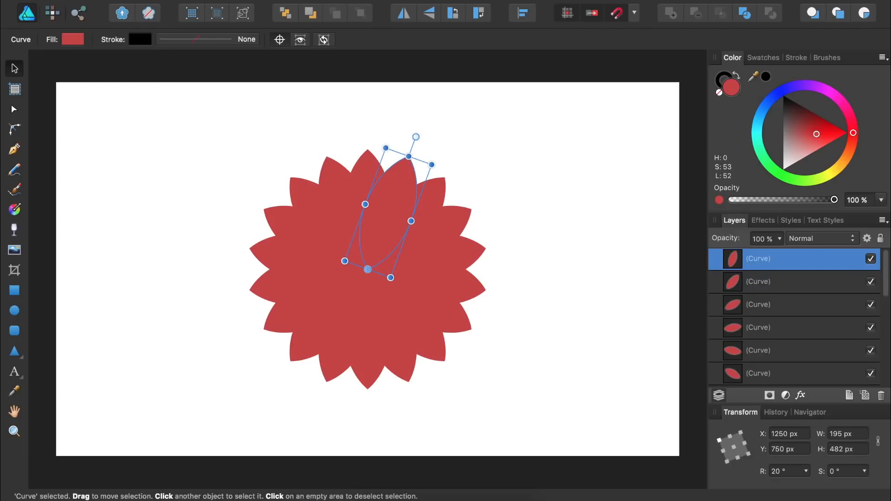
pyautogui.moveTo(199, 120)
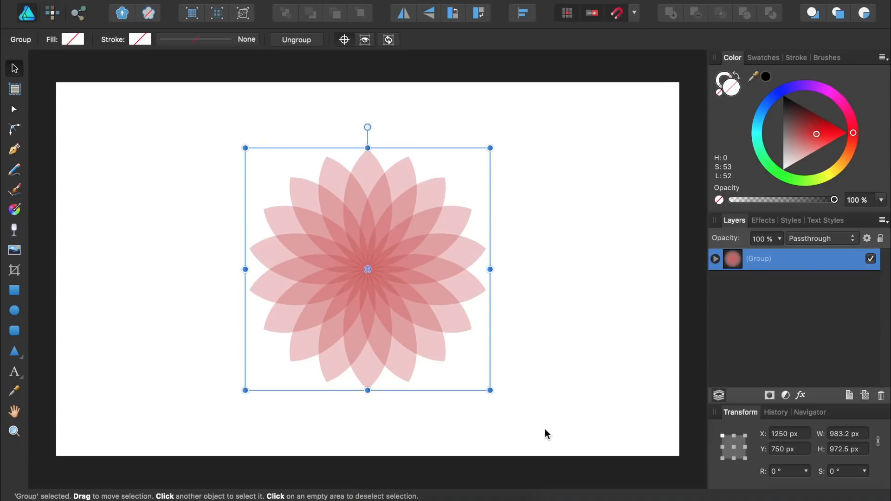
pyautogui.moveTo(544, 433)
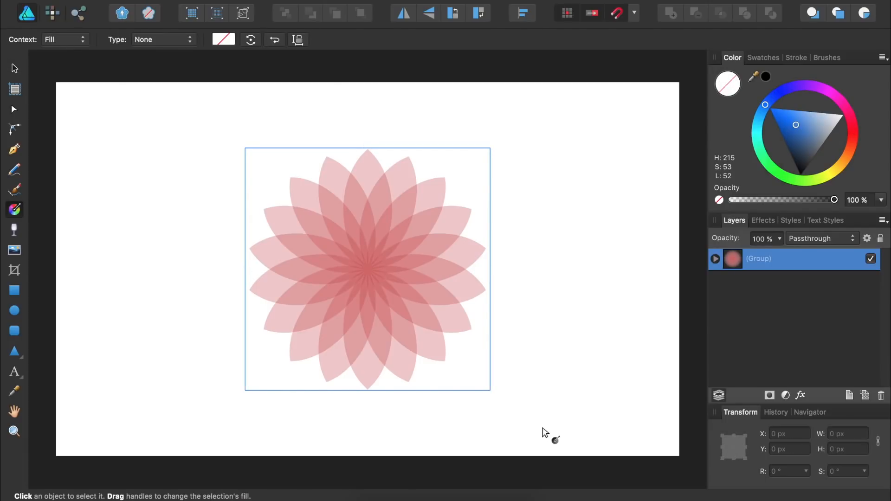
pyautogui.moveTo(473, 400)
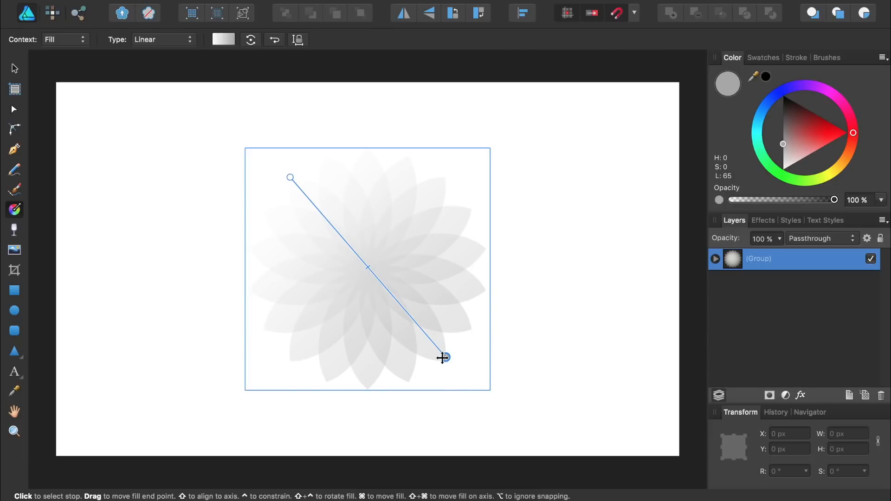
# Step: Set the gradient's end stop to lime green and its start stop to cyan
pyautogui.click(809, 178)
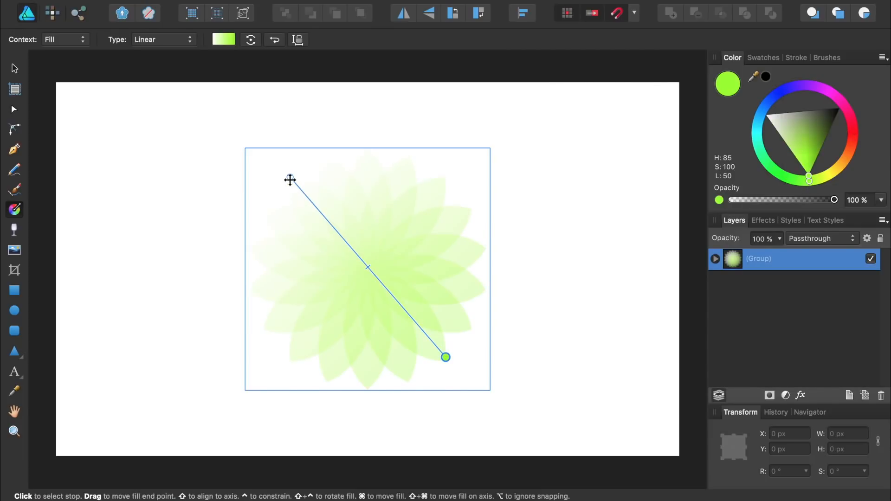
pyautogui.click(289, 178)
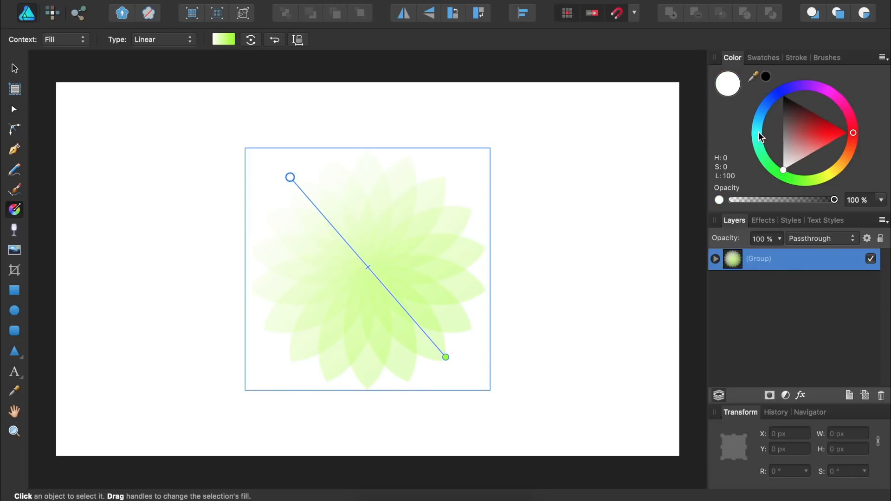
pyautogui.click(760, 134)
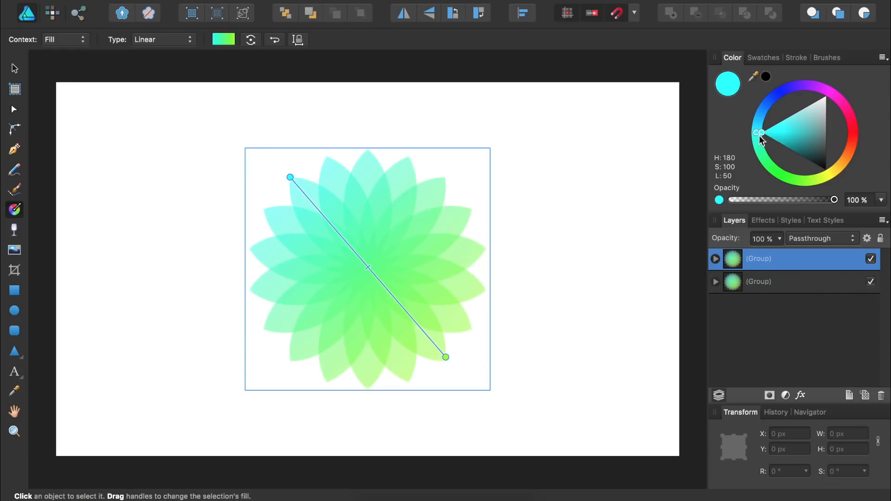
# Step: Set the top flower group's blend mode to Add in the Layers panel
pyautogui.click(821, 238)
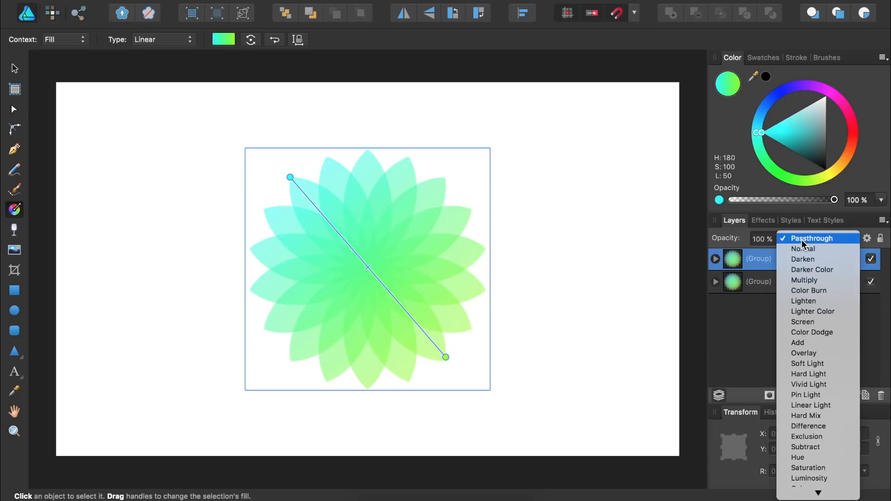
pyautogui.moveTo(798, 343)
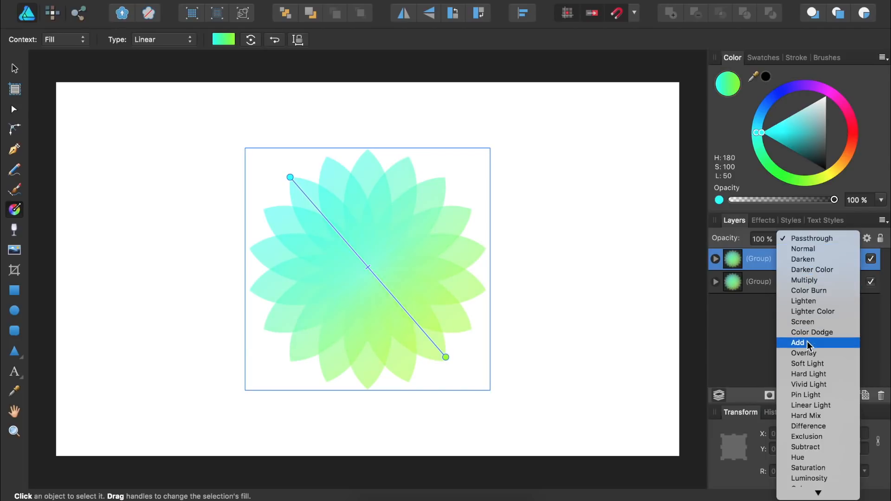
pyautogui.click(798, 342)
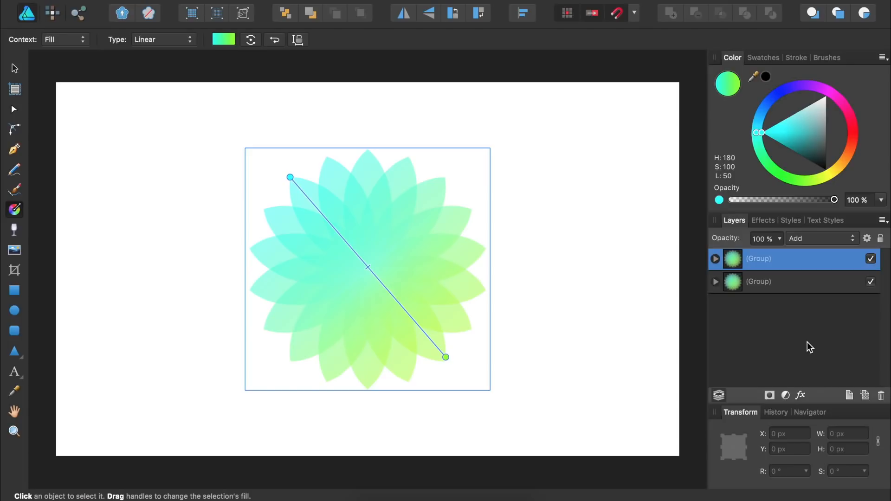
pyautogui.moveTo(539, 344)
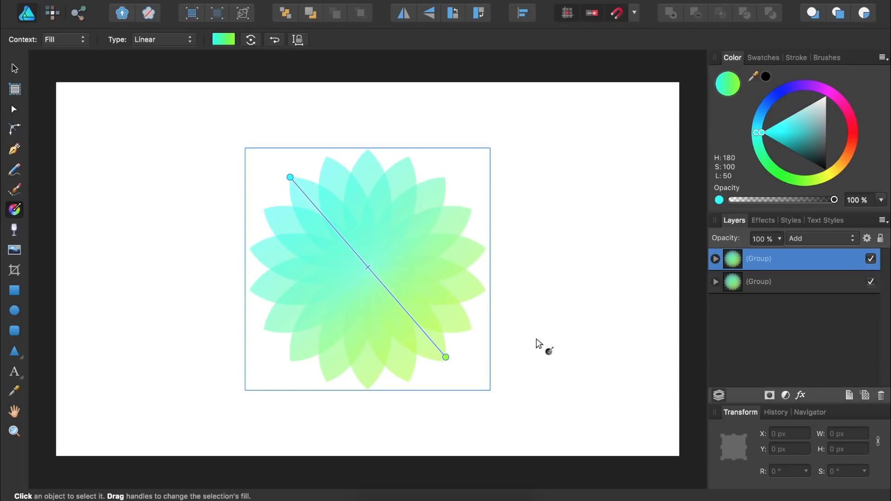
# Step: Draw a page-sized rectangle filled black, then select the top flower group in Layers
pyautogui.click(15, 291)
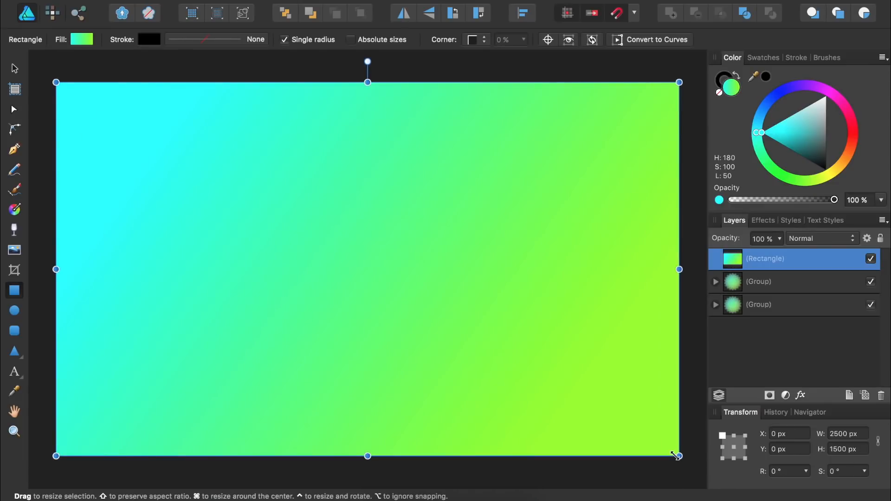
pyautogui.click(813, 153)
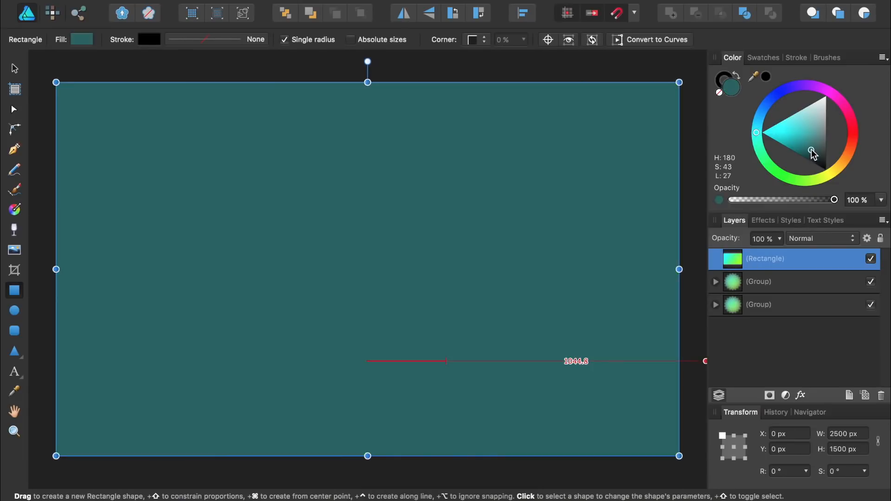
pyautogui.click(826, 171)
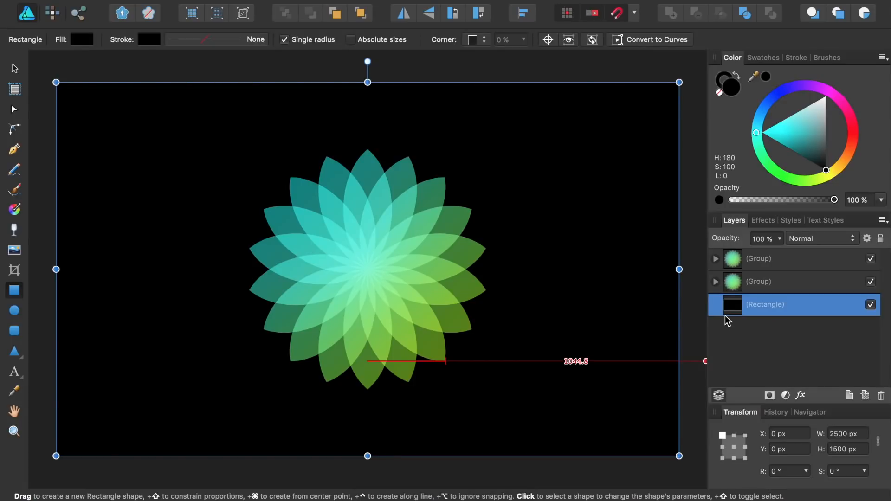
pyautogui.click(759, 259)
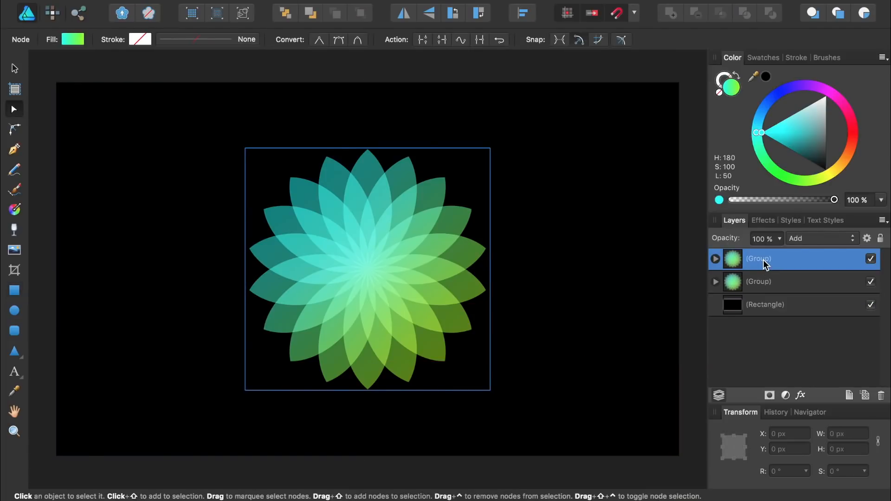